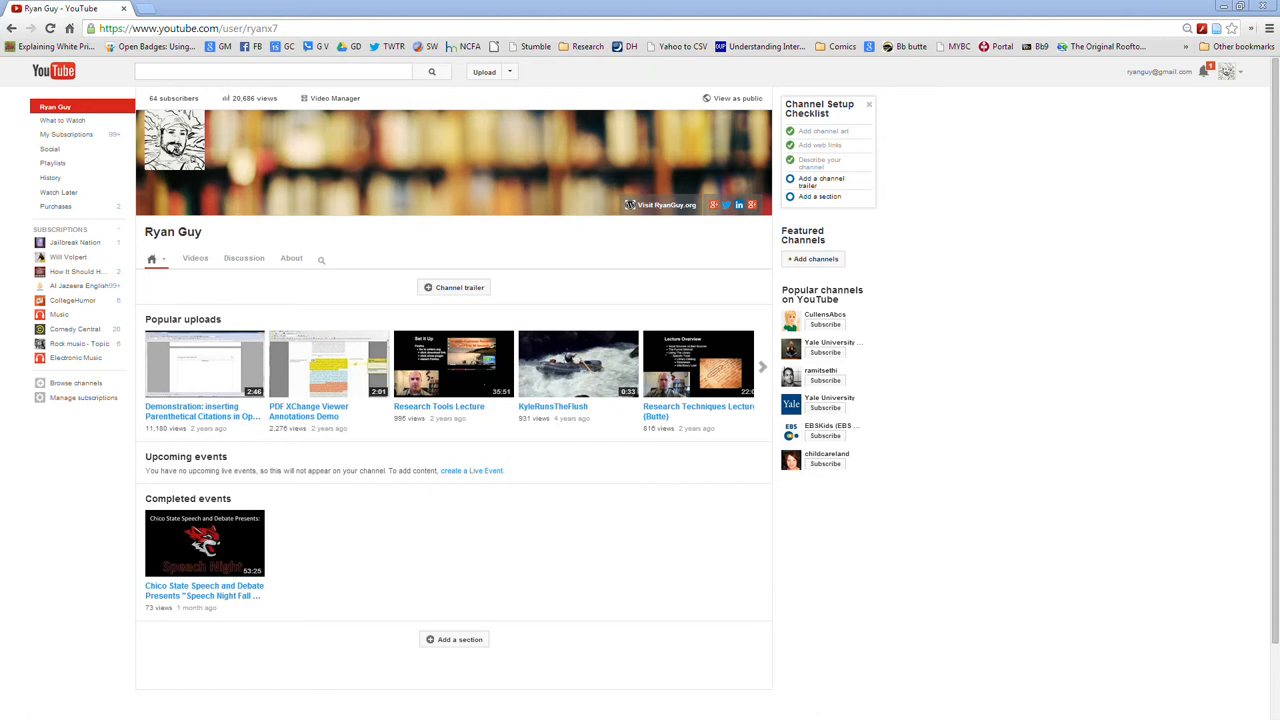
mouse_move(760, 120)
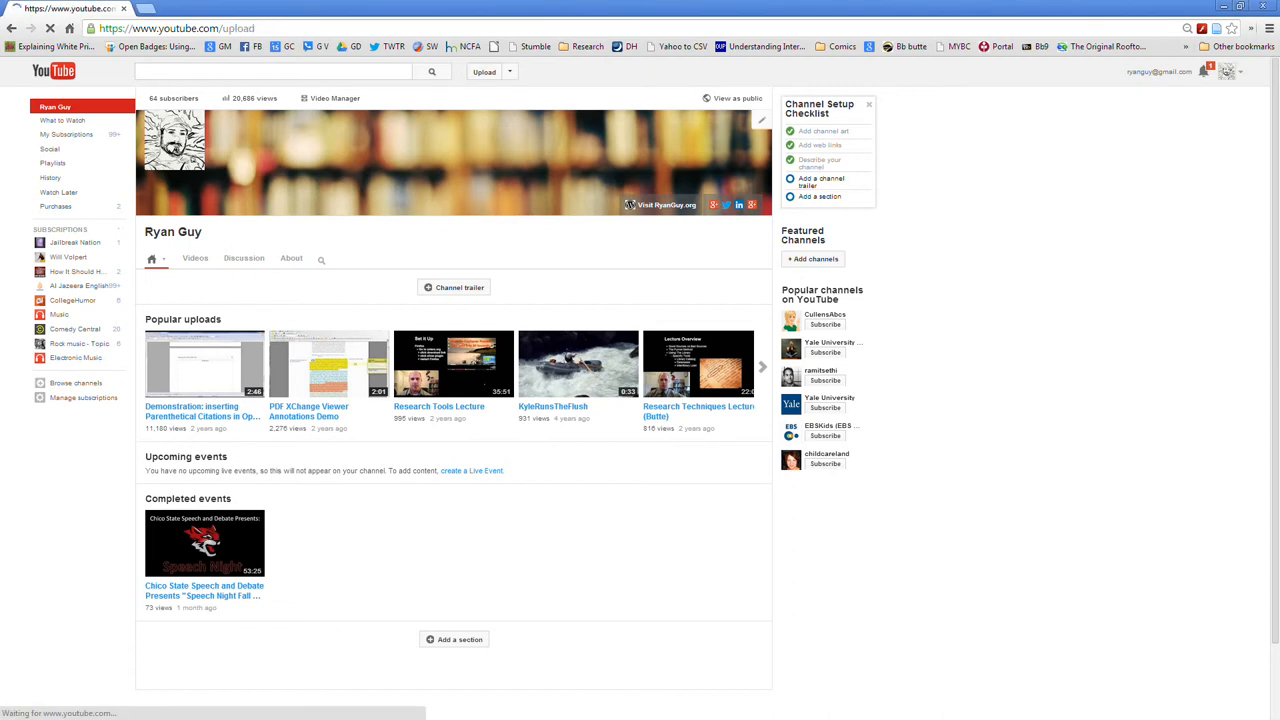
left_click(484, 72)
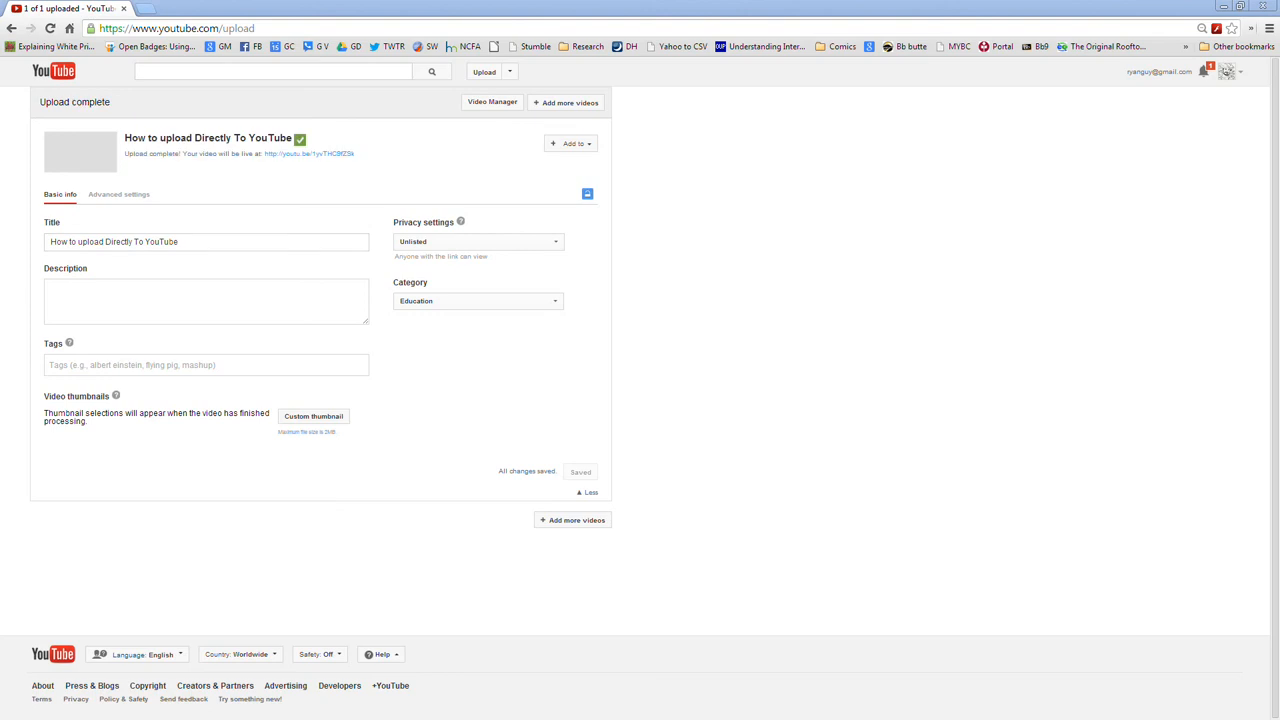
- Start 'How to upload Directly To YouTube' playing on its YouTube watch page
left_click(308, 152)
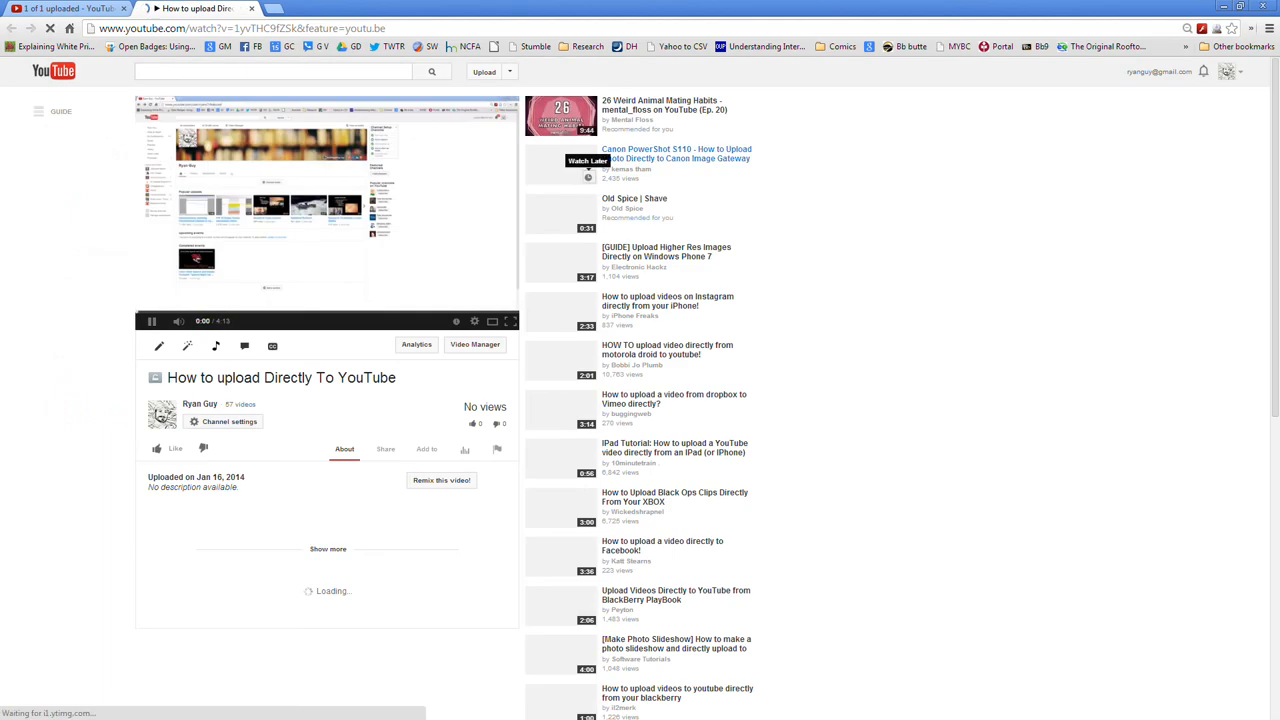
left_click(152, 320)
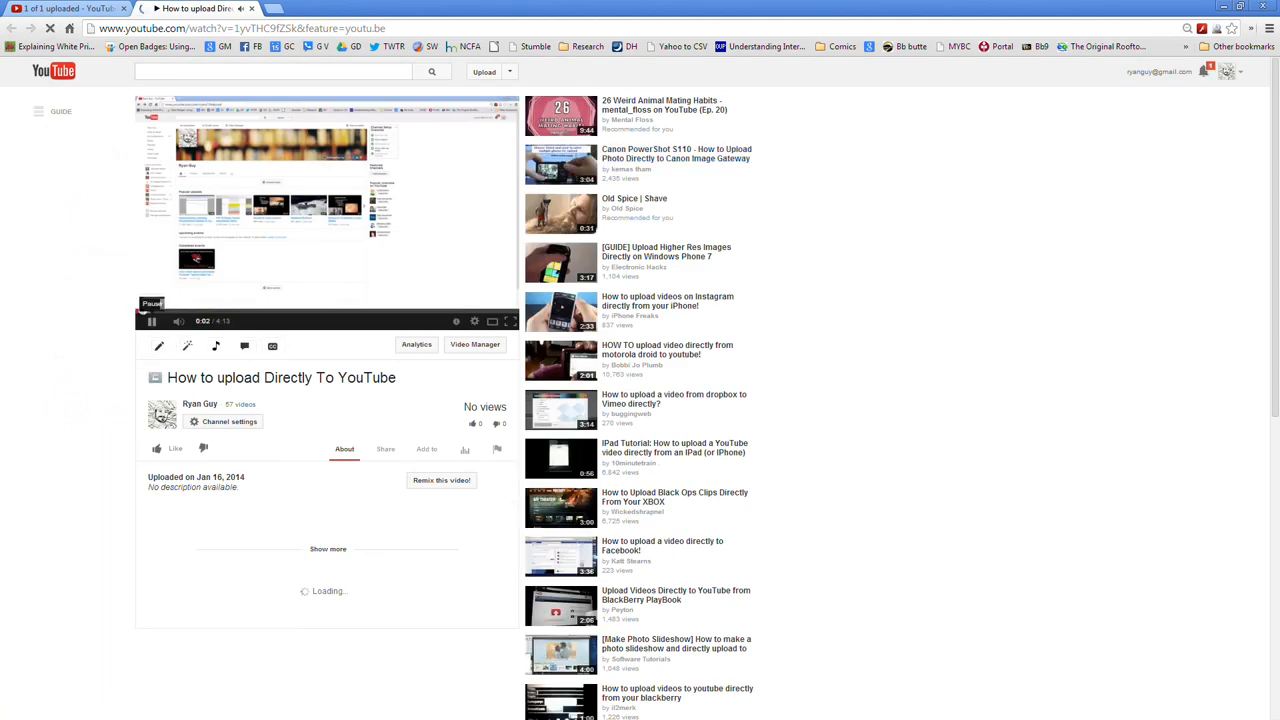